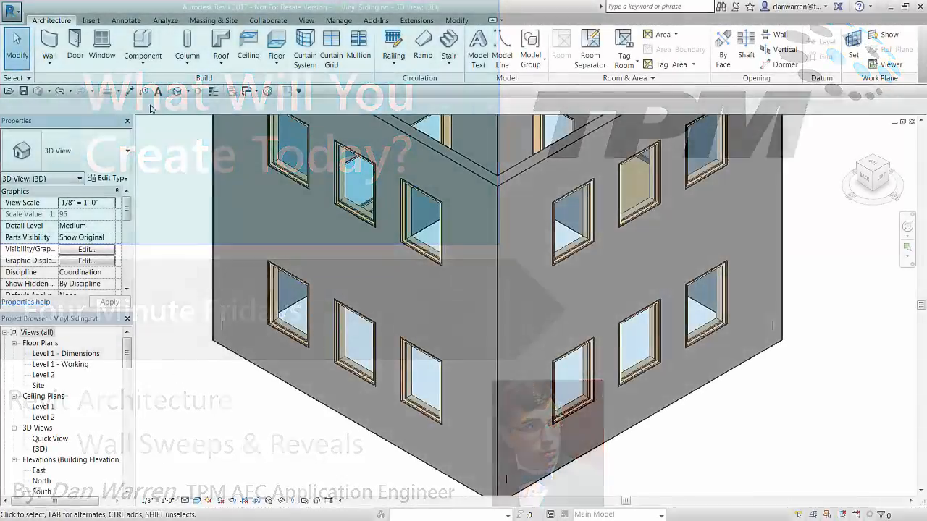
Step: Dismiss the intro to show the 3D view of the two-story brick building corner
click(49, 46)
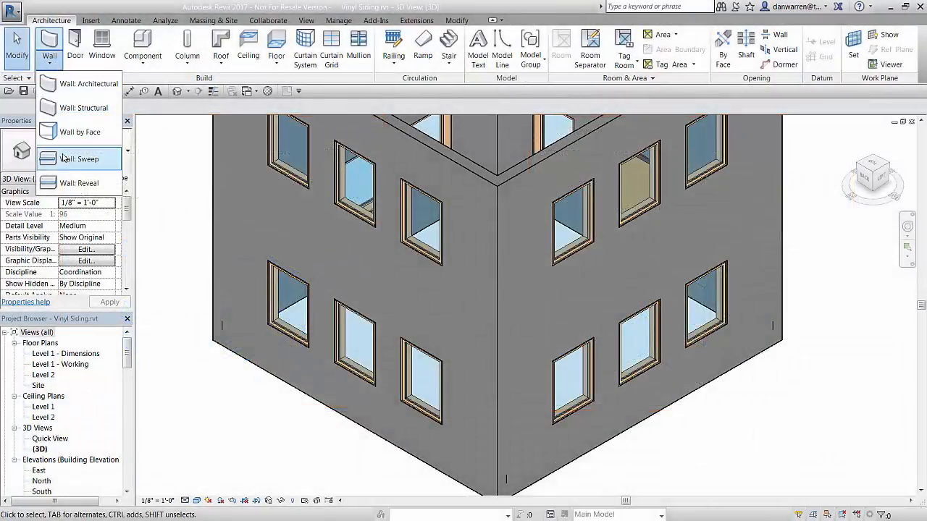
Step: Place a Cornice wall sweep horizontally along the left wall between the two window rows
click(79, 158)
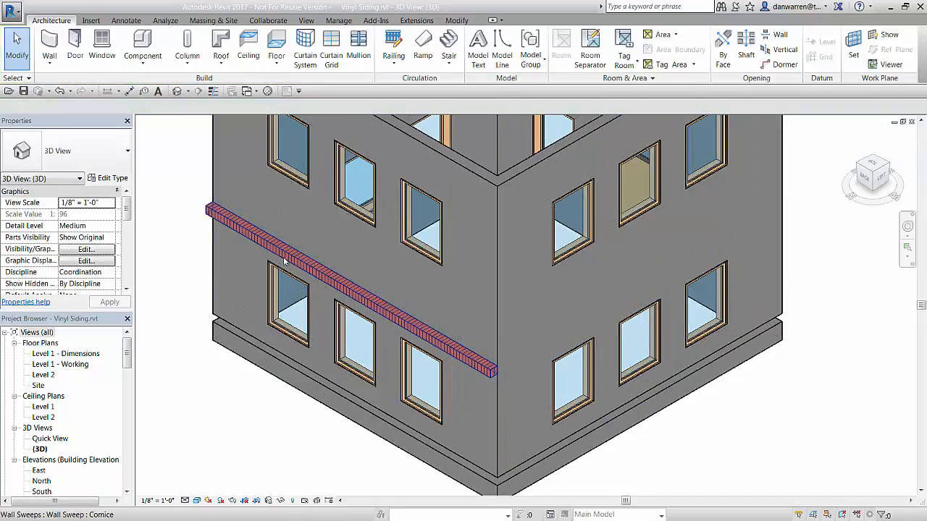
click(341, 282)
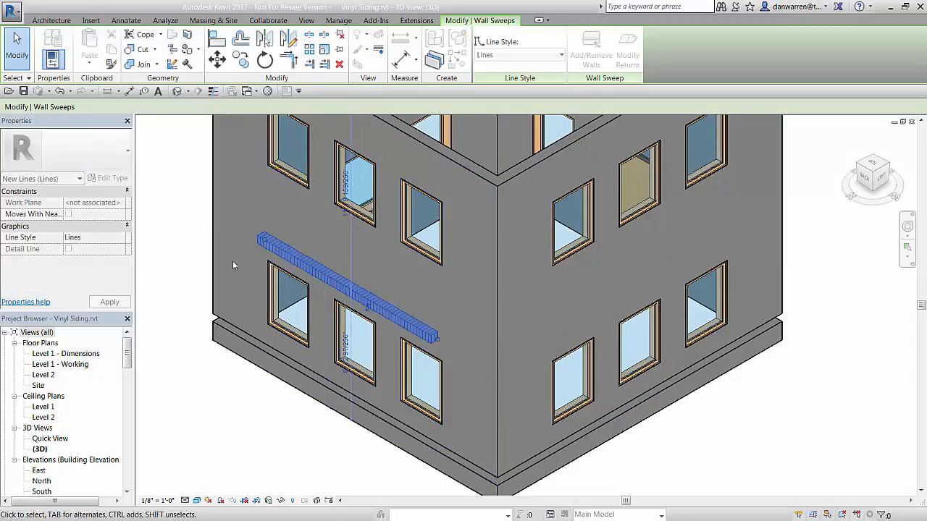
click(347, 283)
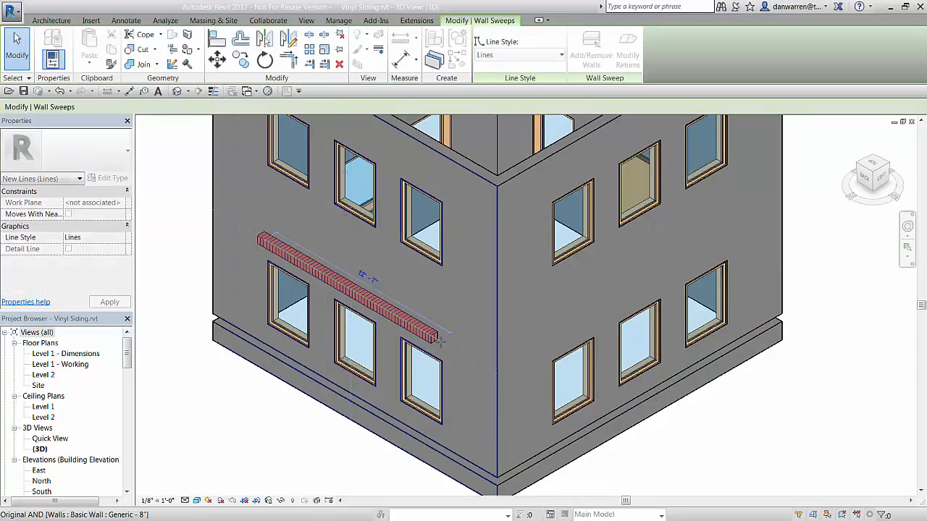
key(Escape)
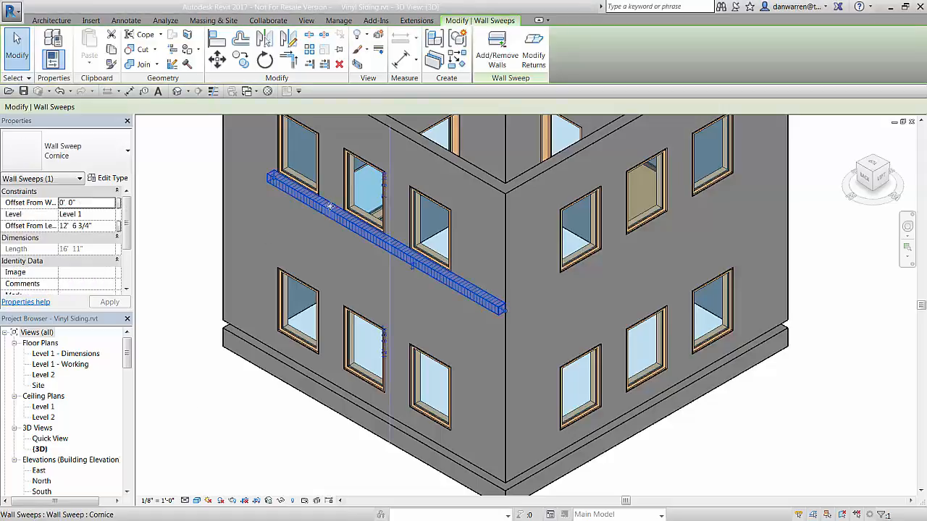
Step: Switch the left-wall Cornice sweep to a slimmer Wall Sweep type
click(497, 47)
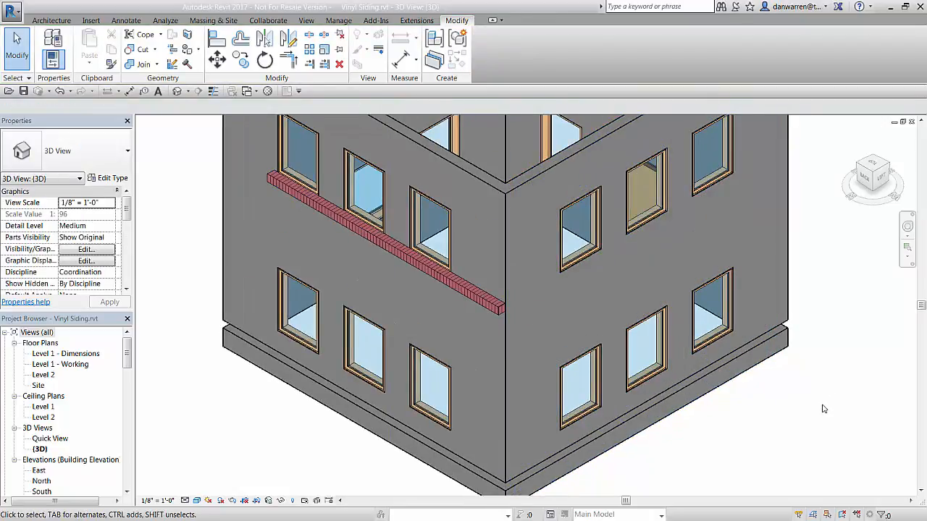
mouse_move(481, 299)
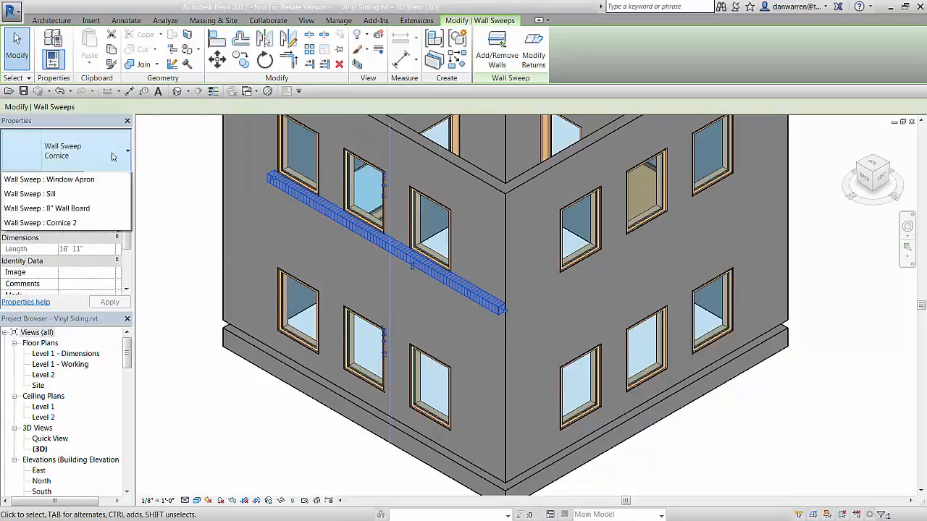
click(29, 194)
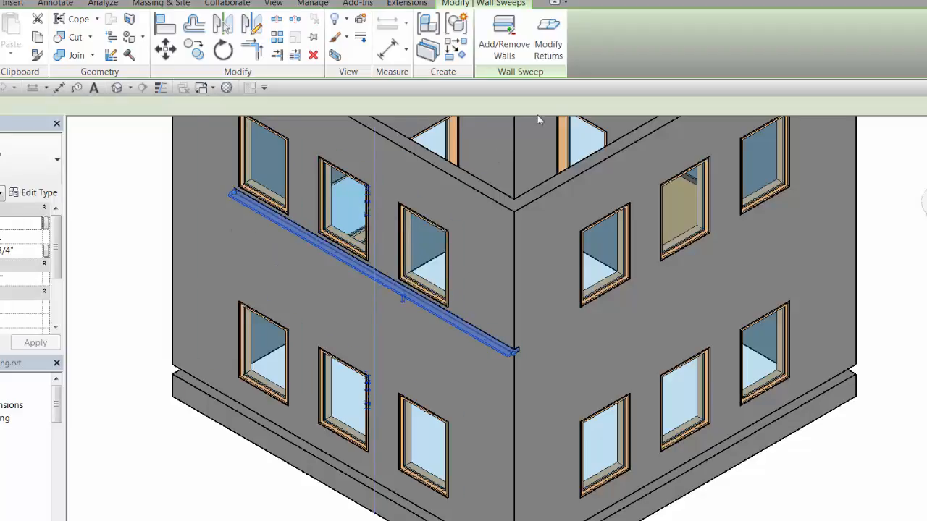
Step: Remove the sweep from the left wall via Modify Returns and reopen the Wall dropdown
click(548, 36)
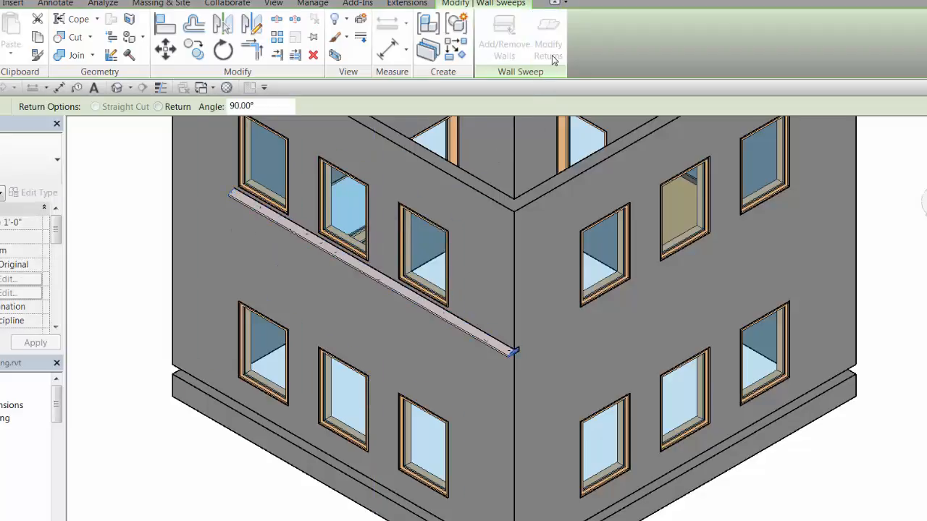
click(158, 107)
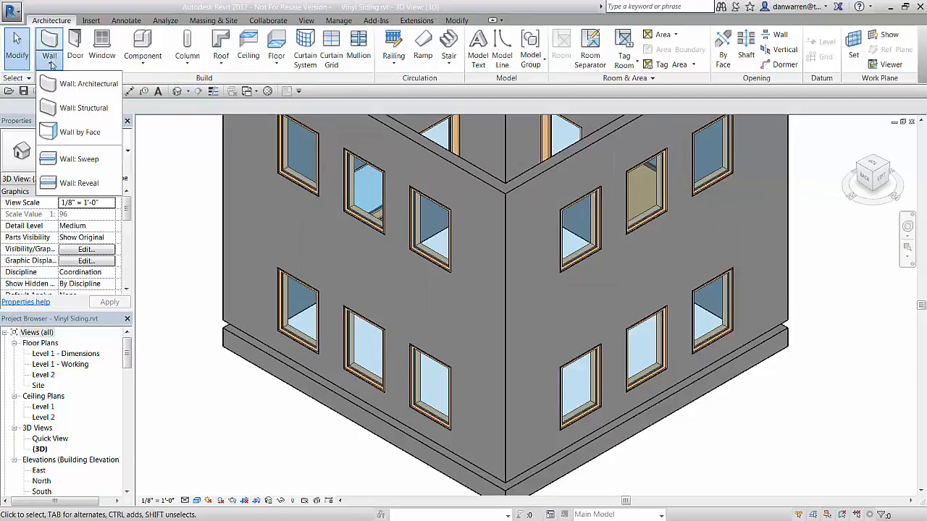
Step: Place a Window Apron sweep below a second-floor window on the left wall
click(78, 158)
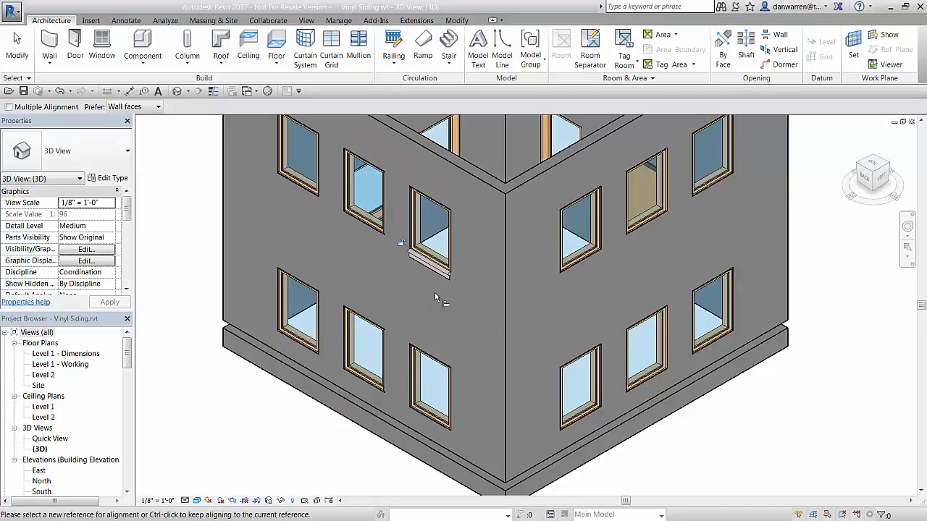
click(427, 261)
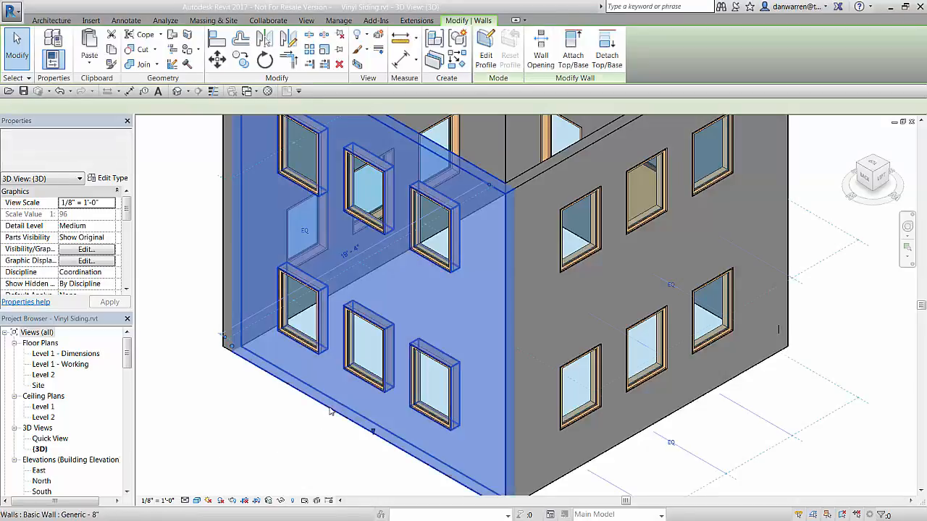
Step: Select the left Generic - 8" wall and open its type's Edit Assembly structure
click(109, 178)
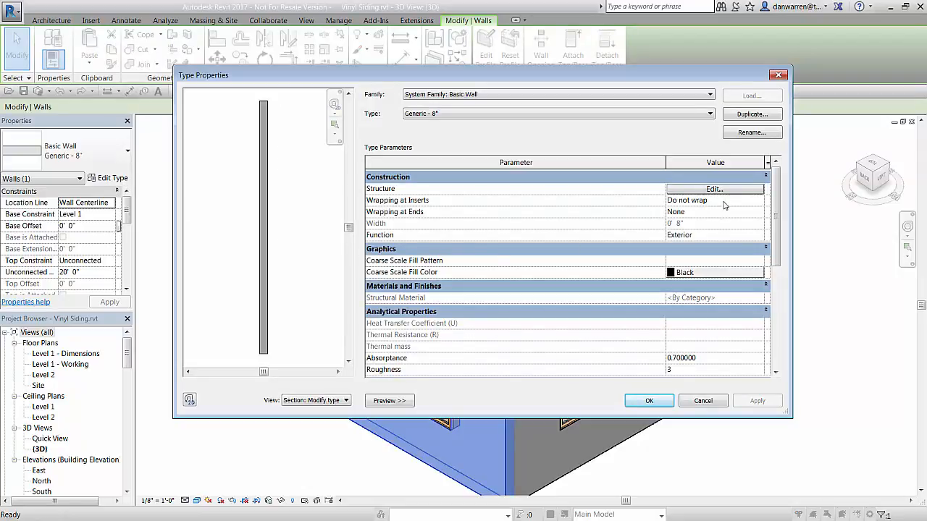
click(713, 189)
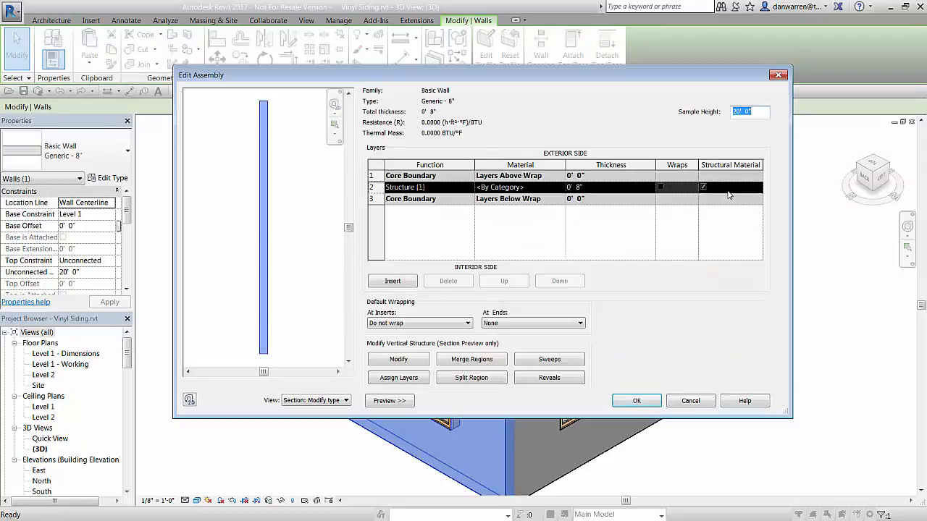
mouse_move(730, 241)
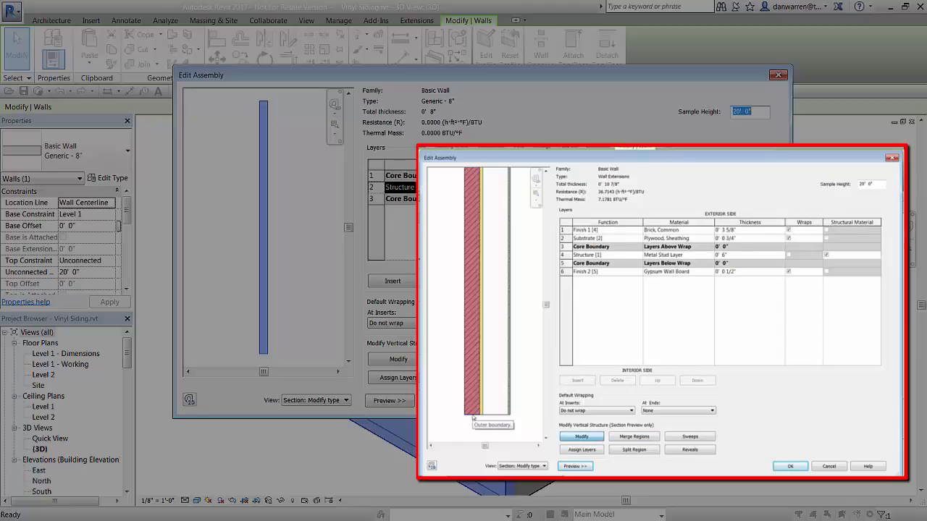
mouse_move(472, 417)
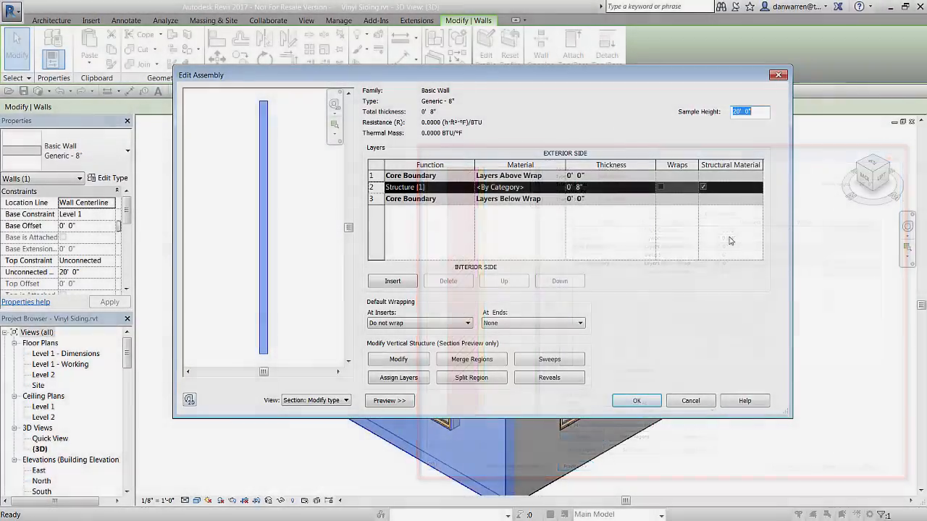
Step: Add an exterior Wall Sweep in Brick, Soldier Course material set 2' 6" from the base
click(551, 359)
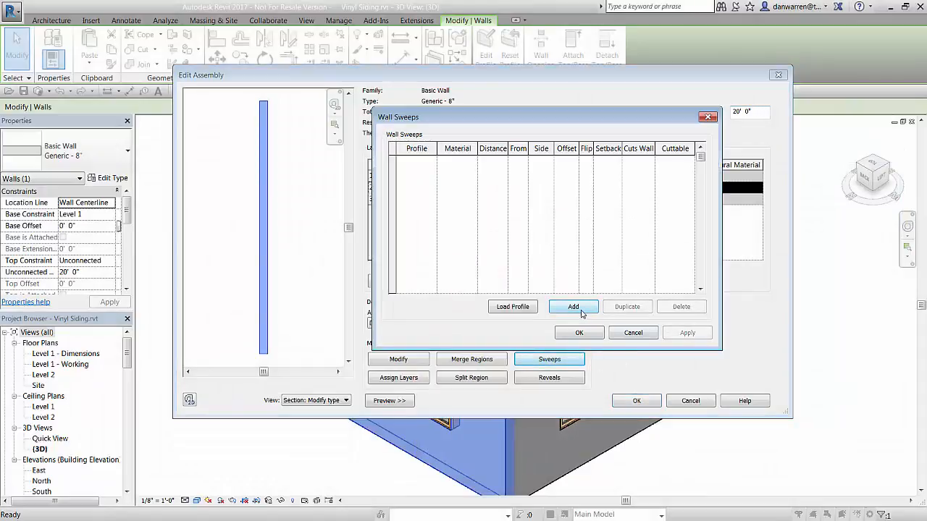
click(573, 307)
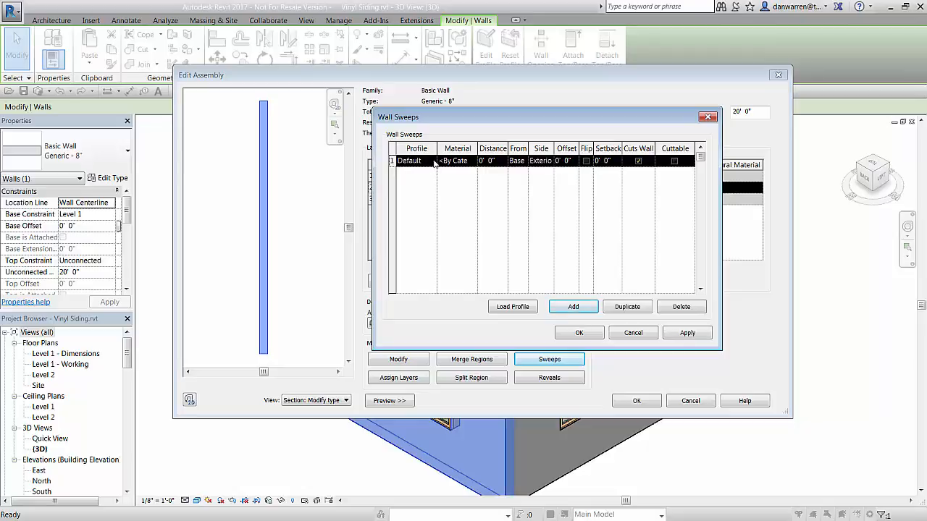
click(432, 159)
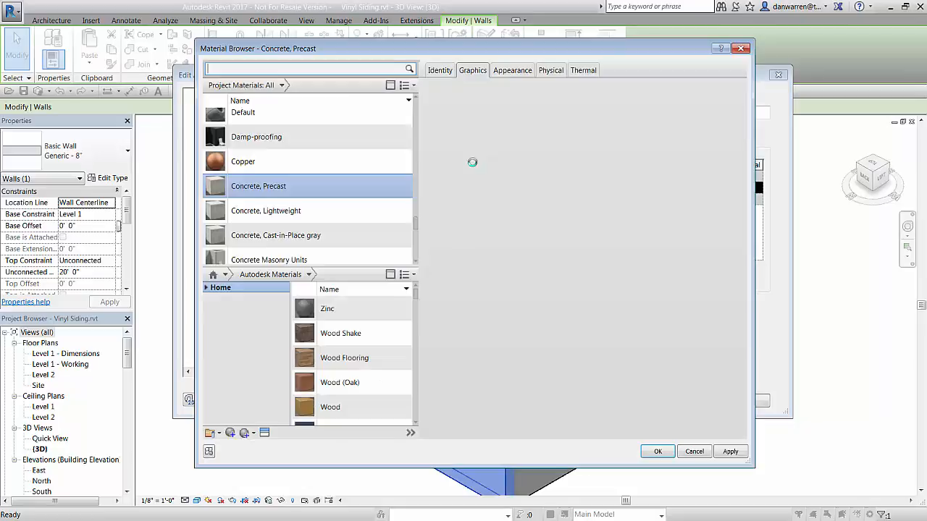
text(sold)
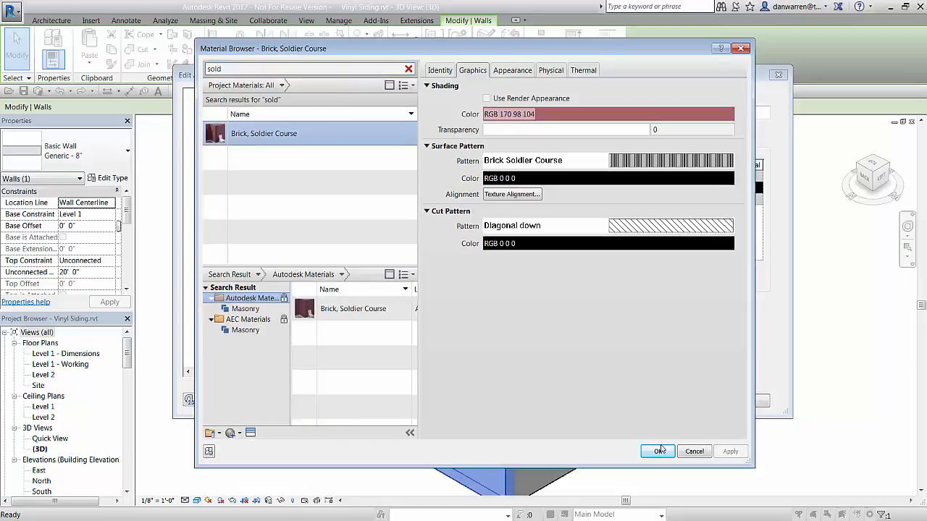
click(657, 451)
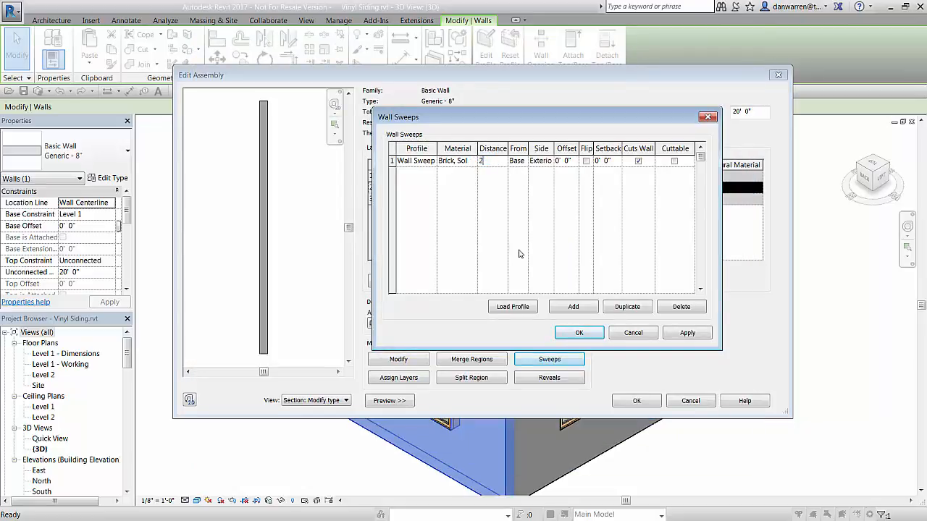
click(686, 331)
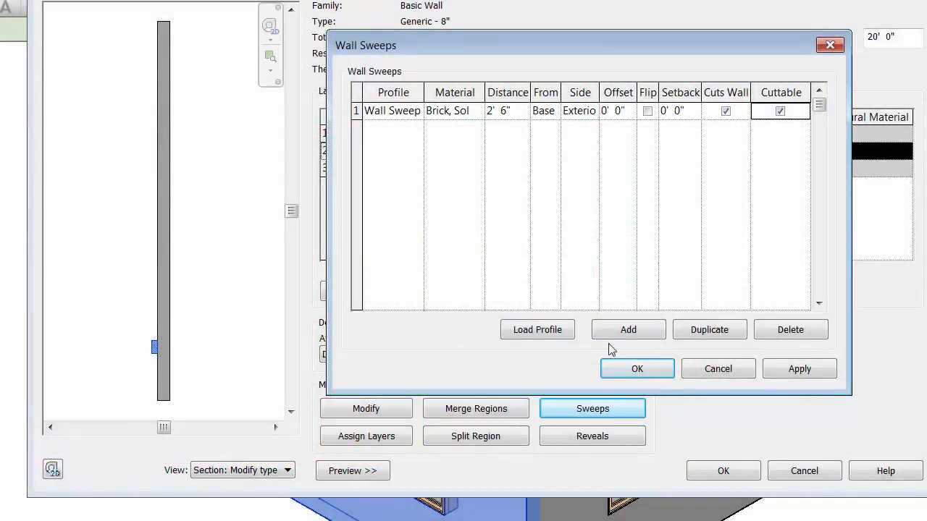
Step: Add a Concrete Parapet Cap sweep measured From Top, apply it and close the sweeps list
click(629, 330)
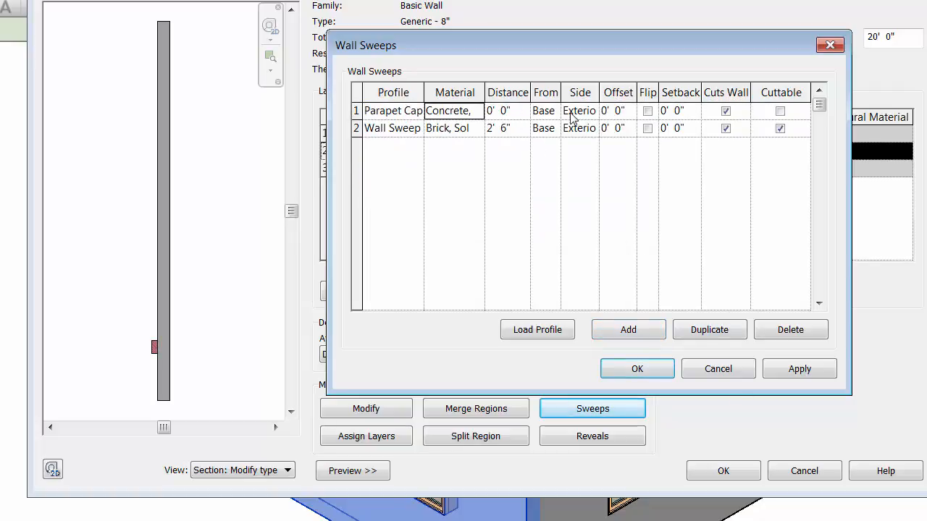
click(553, 110)
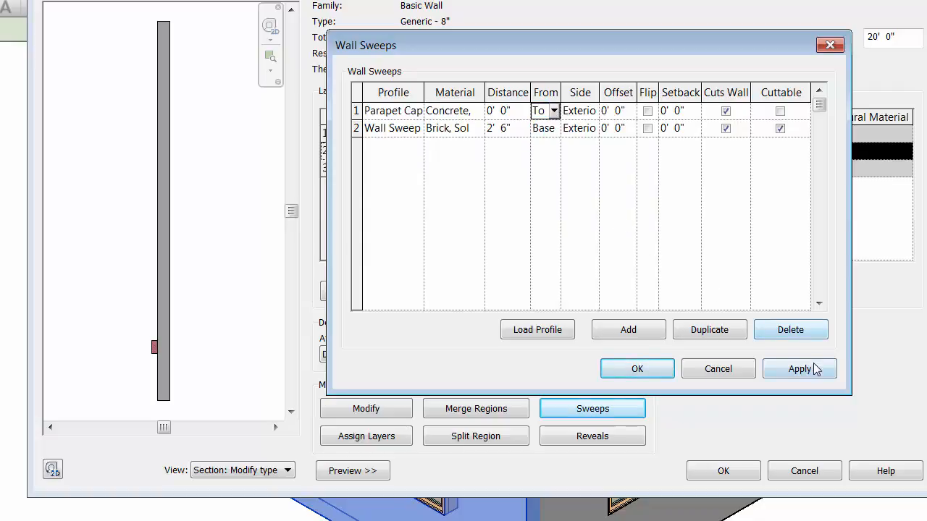
click(800, 370)
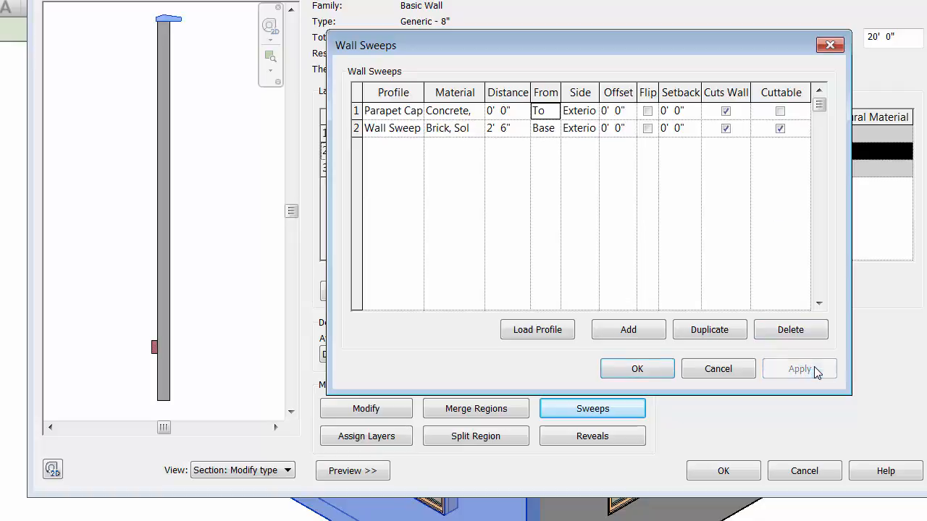
click(799, 369)
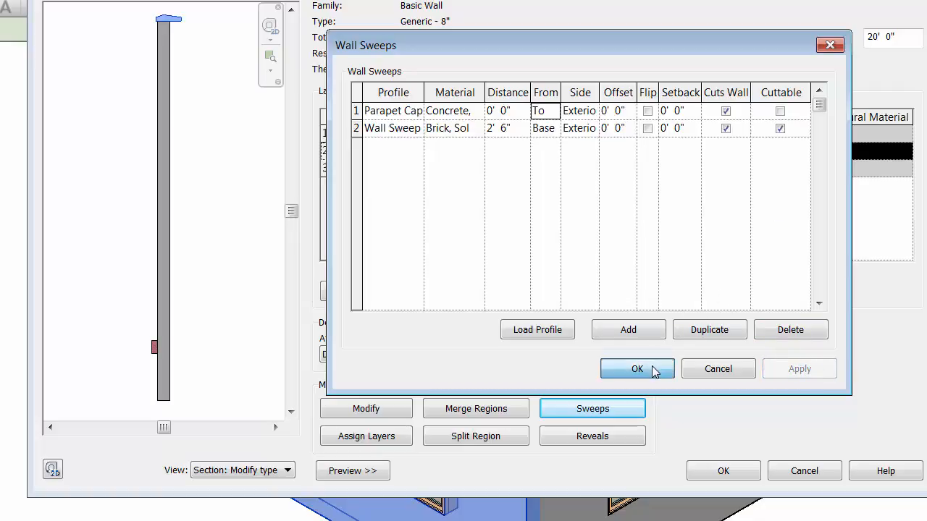
click(637, 370)
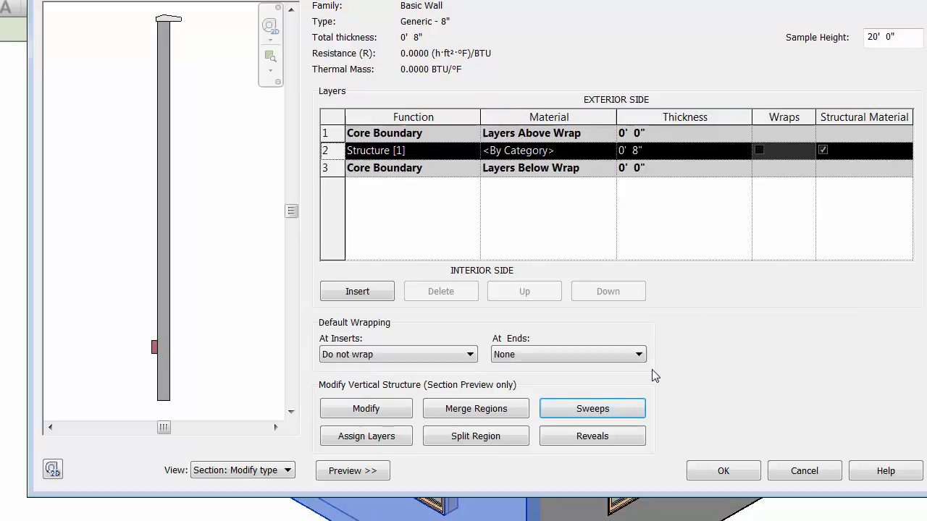
mouse_move(797, 400)
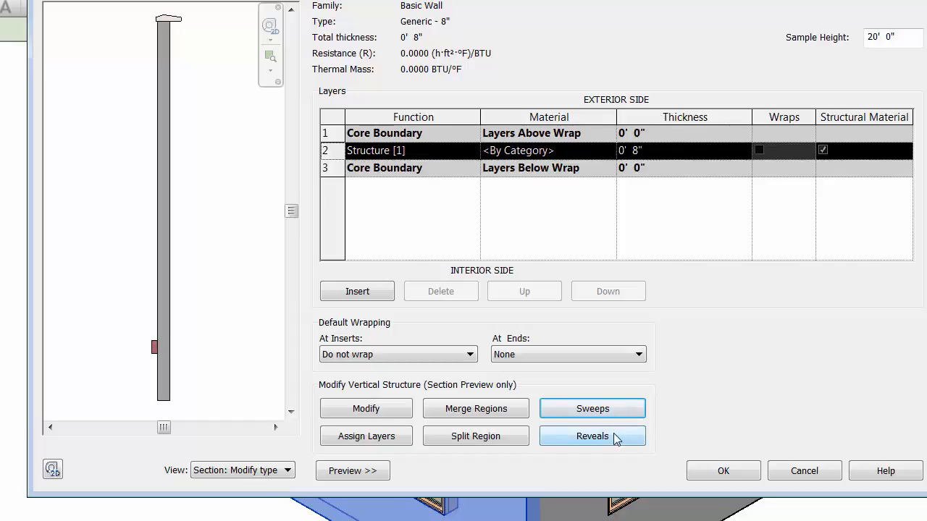
Step: Add an exterior reveal 1' 0" from Base and accept the wall assembly
click(590, 436)
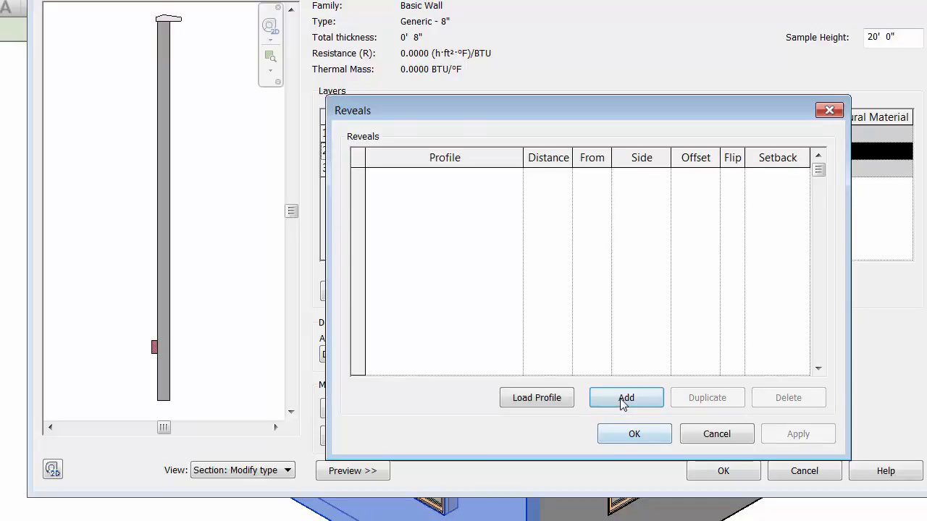
click(625, 397)
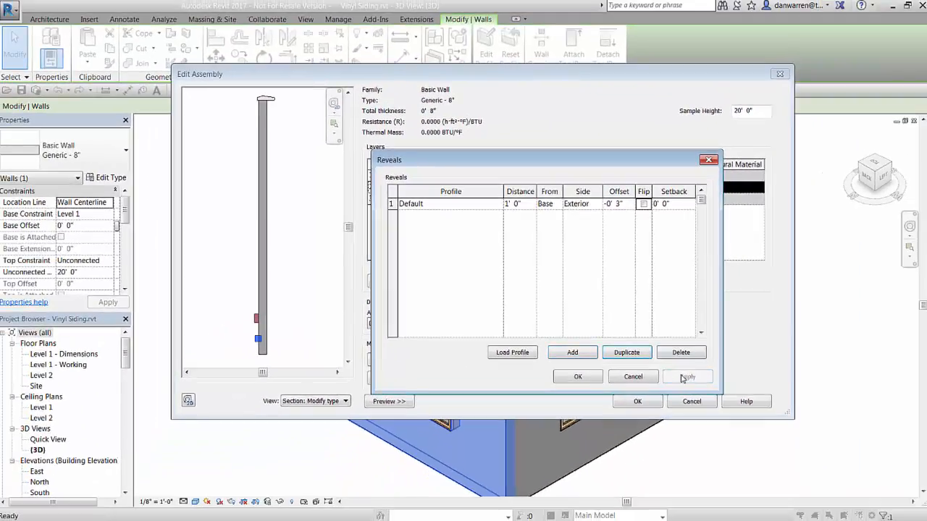
click(578, 376)
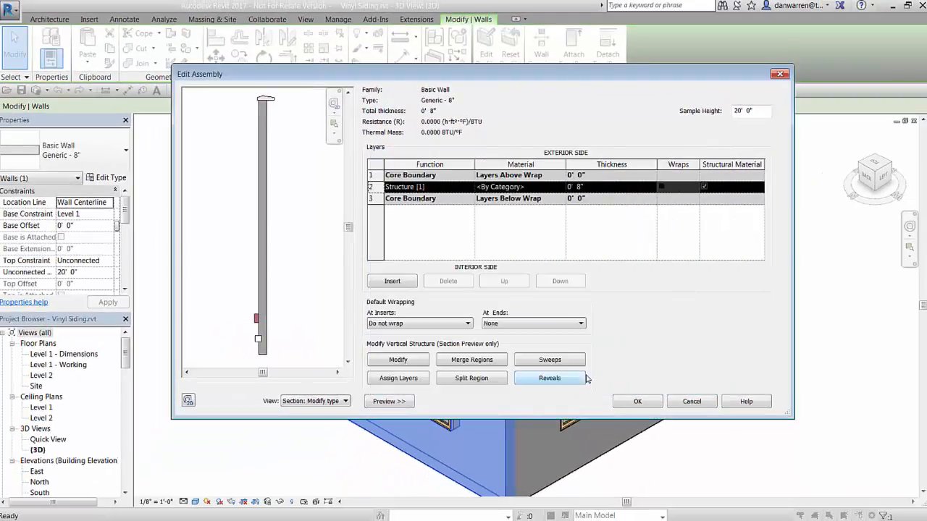
mouse_move(637, 403)
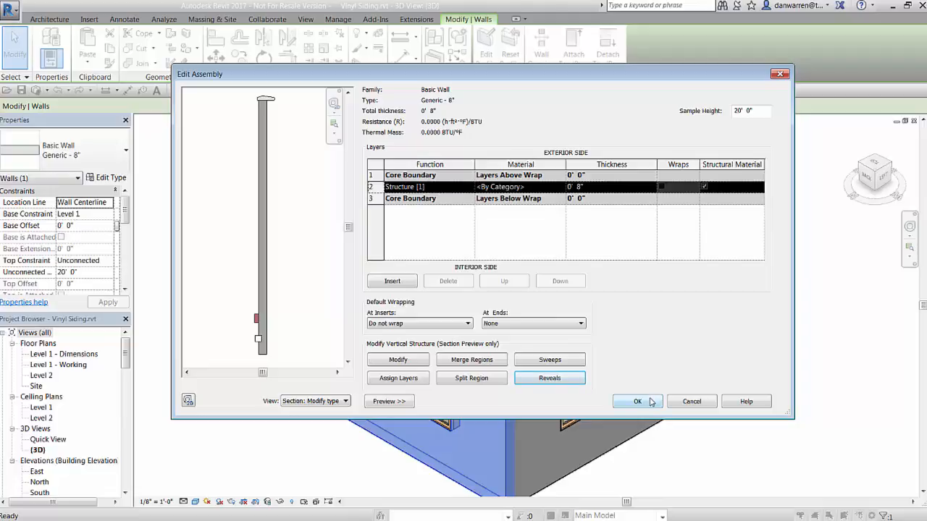
click(637, 402)
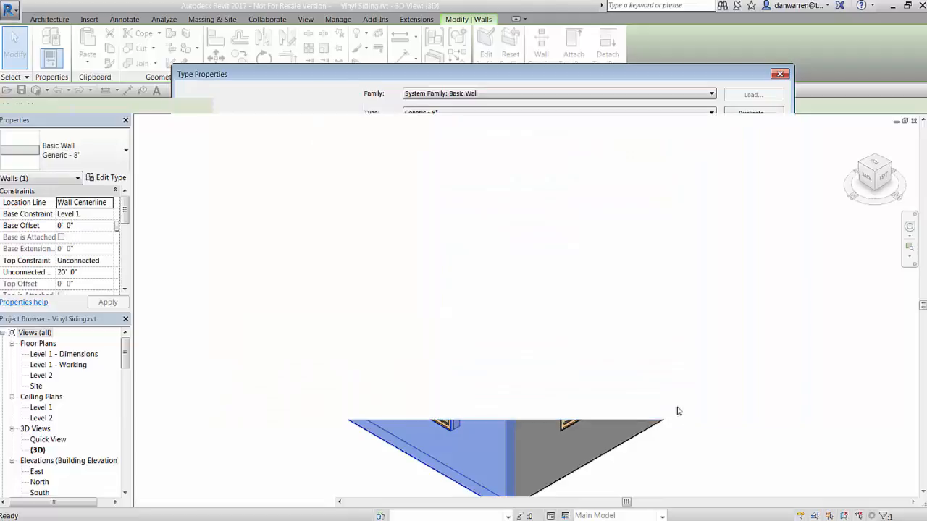